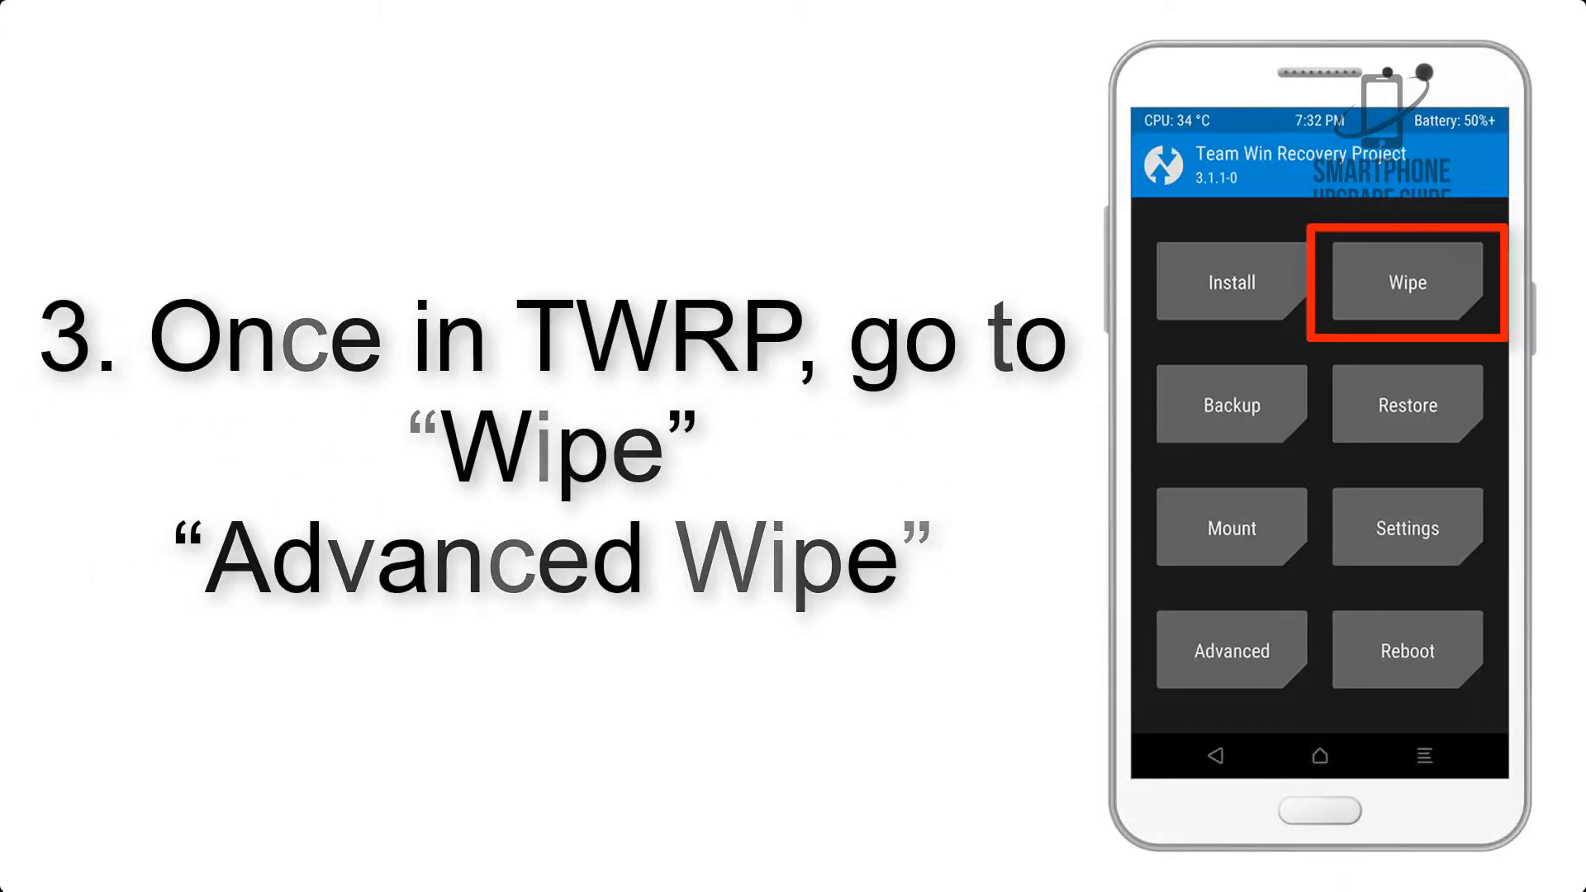
Go from Wipe to the Advanced Wipe partition list (Dalvik Cache, System, data, Internal Storage, Cache)
left_click(1405, 281)
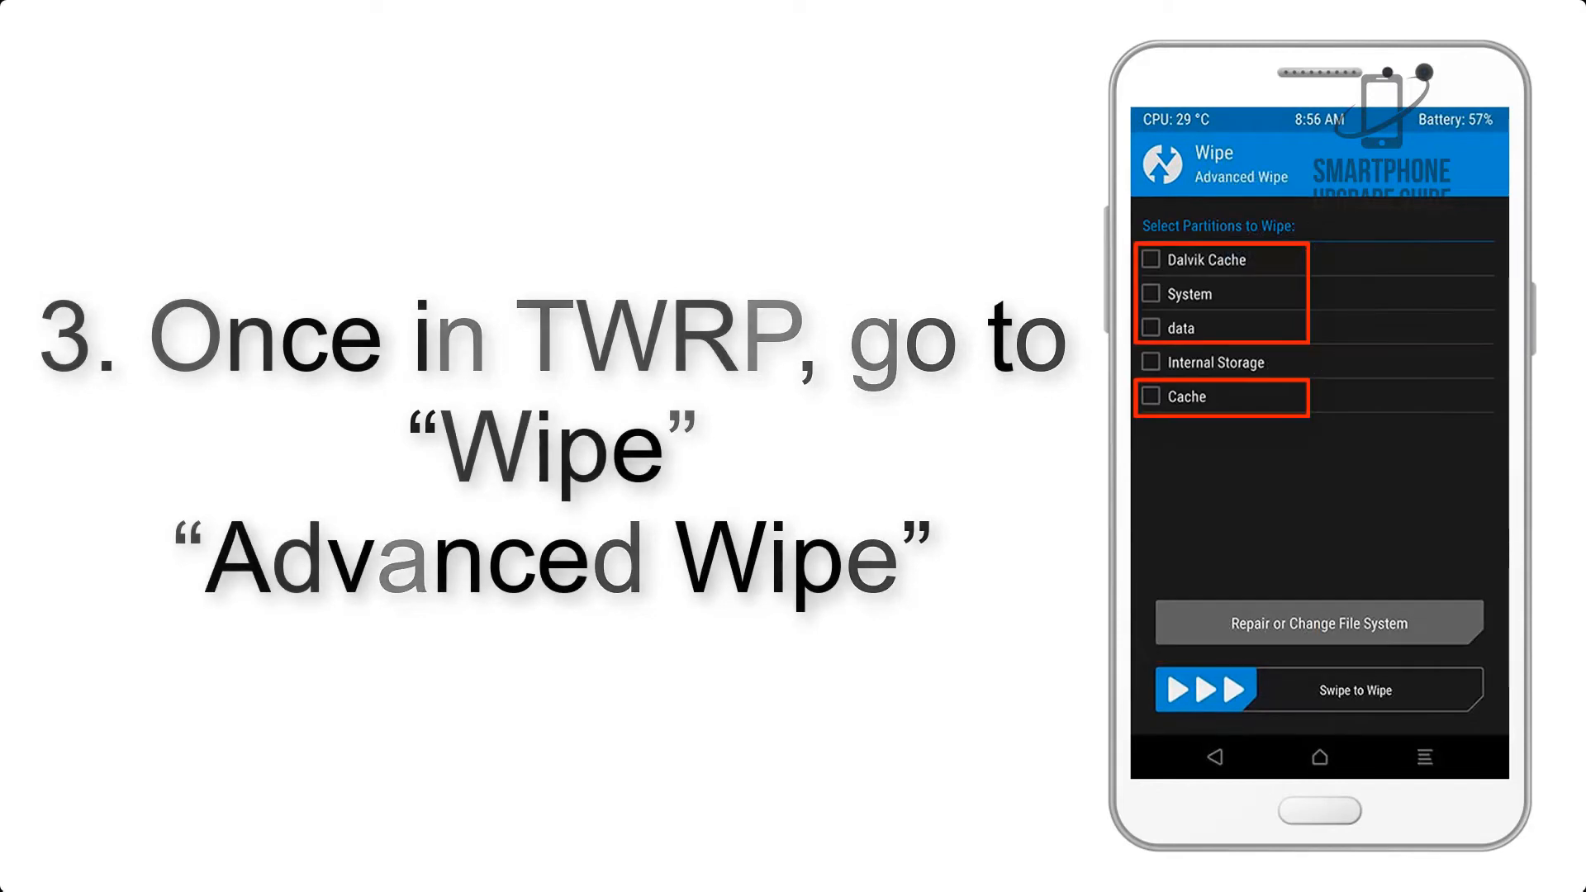